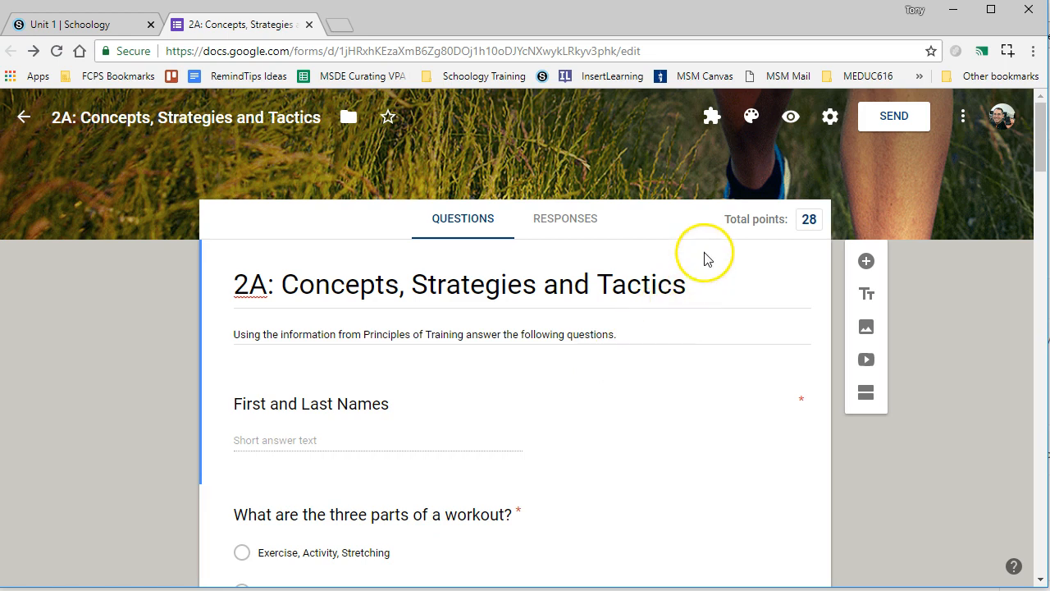
pyautogui.moveTo(875, 127)
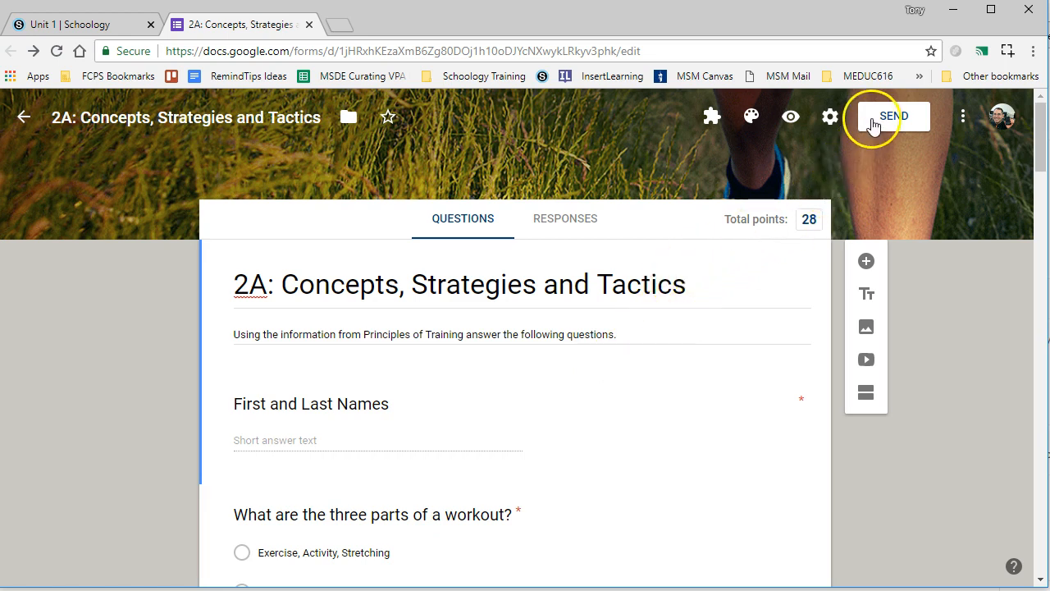
# Copy the 2A: Concepts, Strategies and Tactics quiz's iframe embed code from Google Forms
pyautogui.click(893, 115)
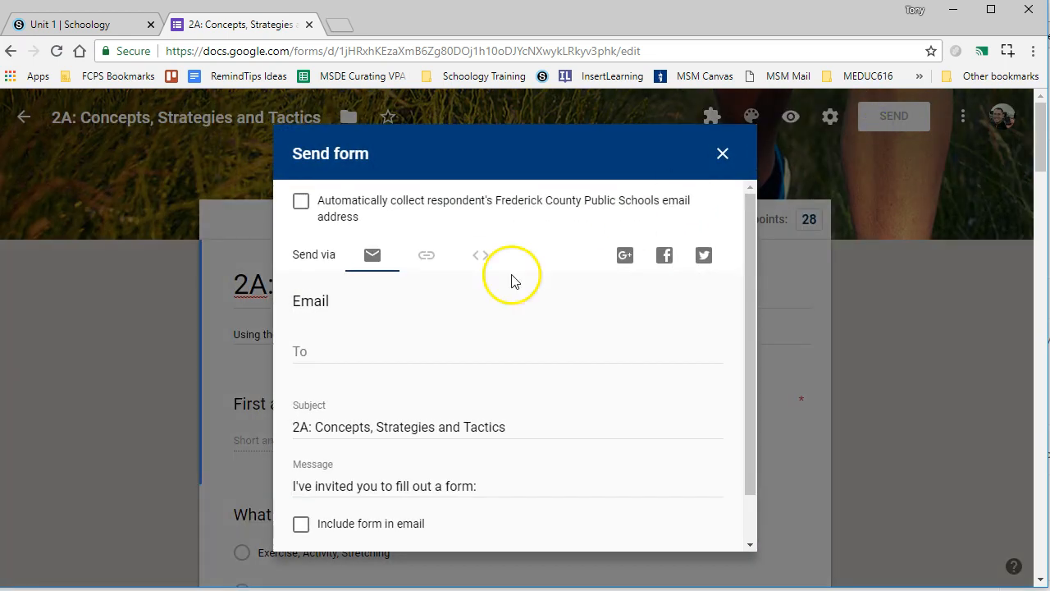
pyautogui.moveTo(479, 259)
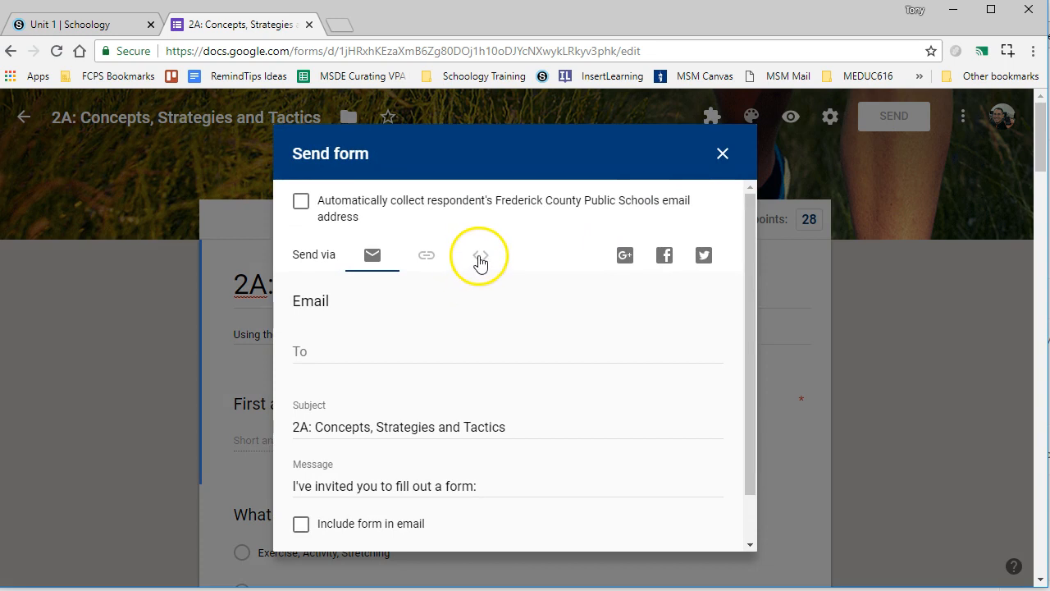
pyautogui.click(481, 255)
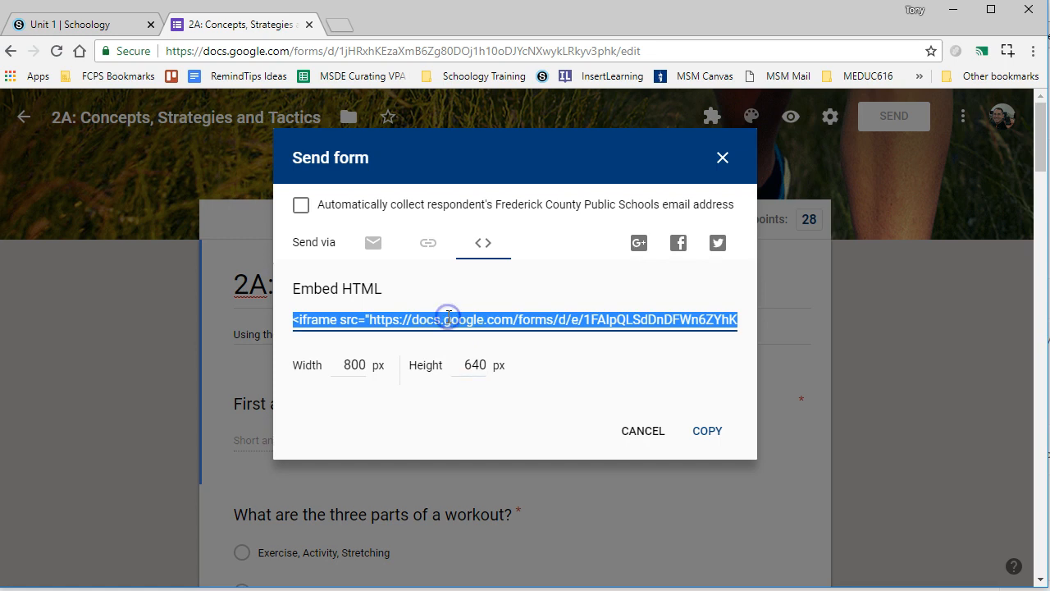
pyautogui.click(707, 431)
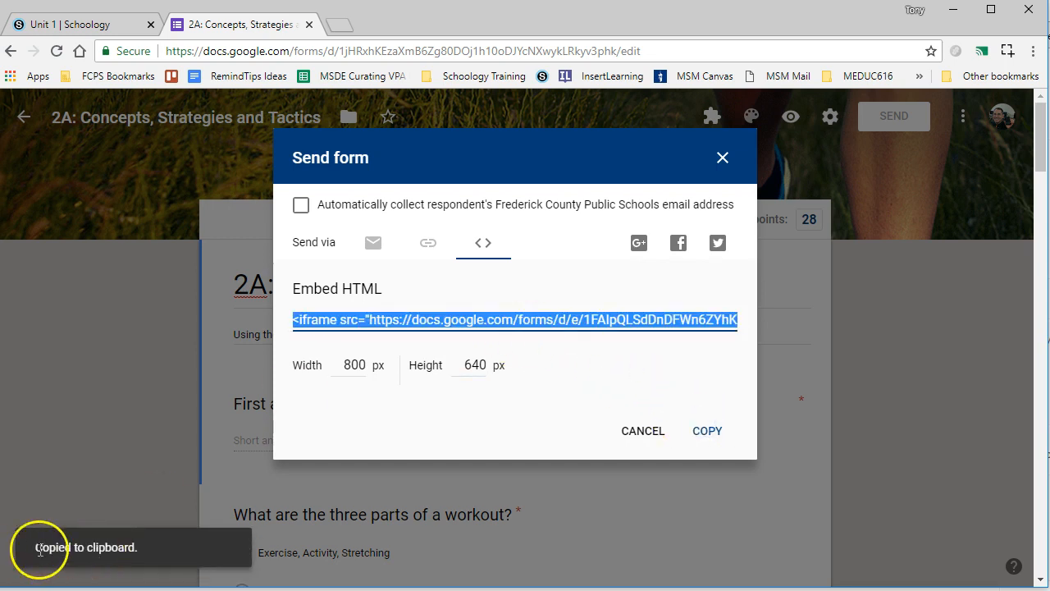
pyautogui.click(58, 23)
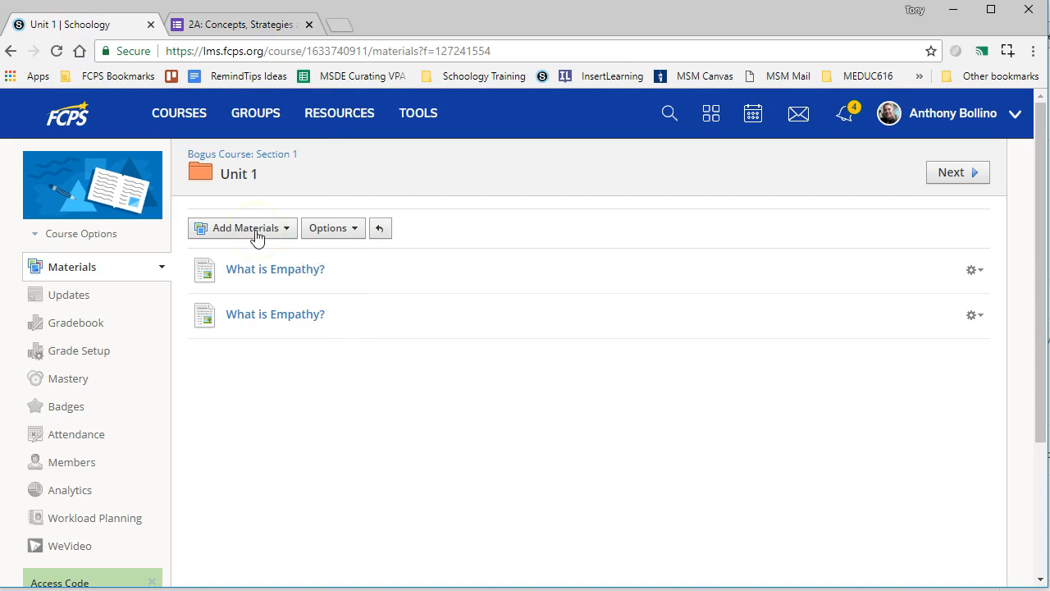
# Add a new page to Unit 1 and title it 'Google Form'
pyautogui.click(243, 227)
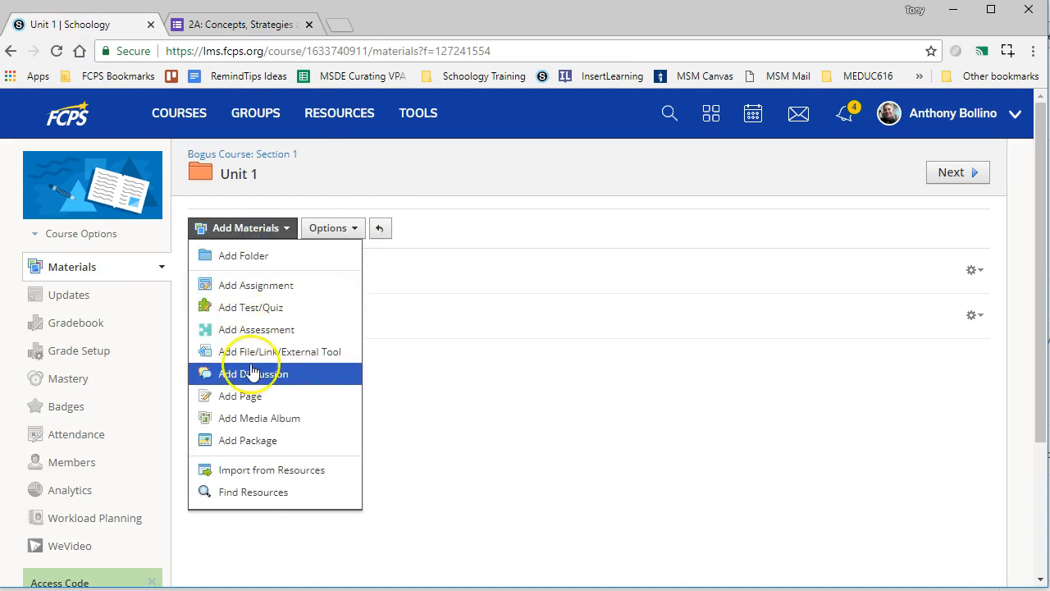
pyautogui.moveTo(252, 395)
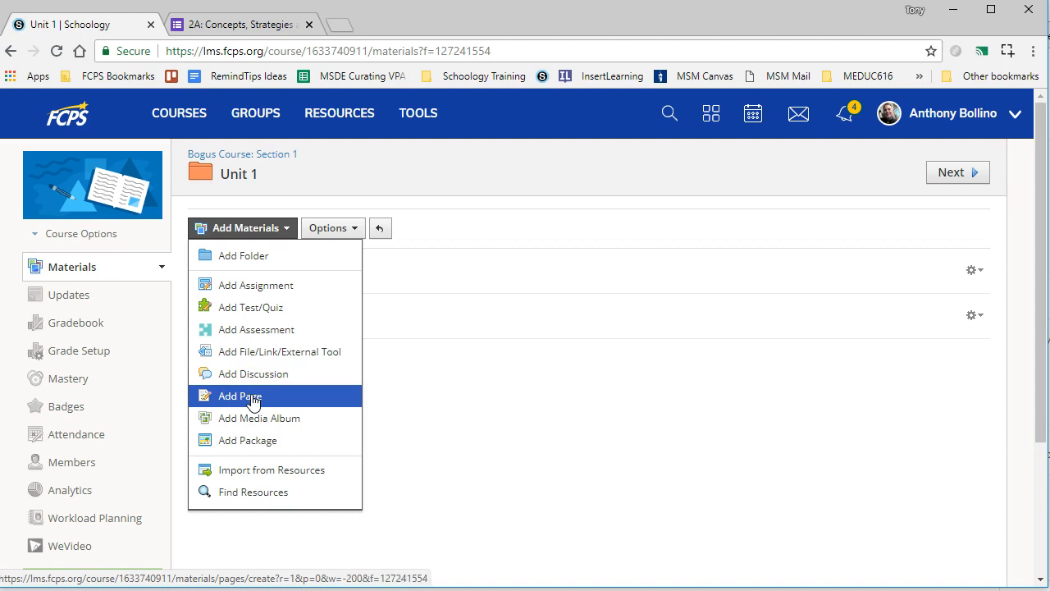
pyautogui.click(238, 396)
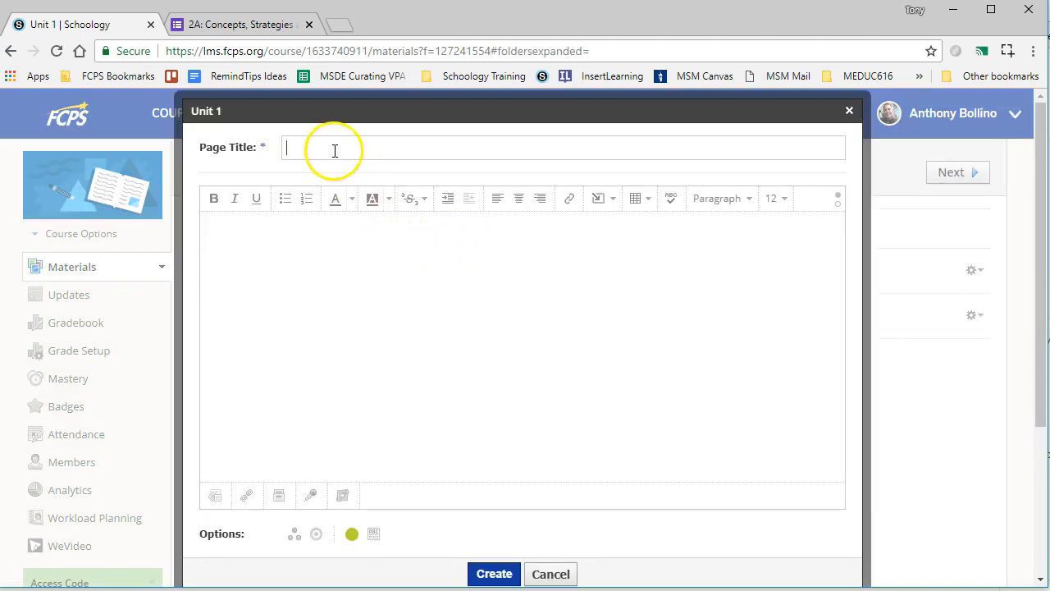
pyautogui.write('Google Form')
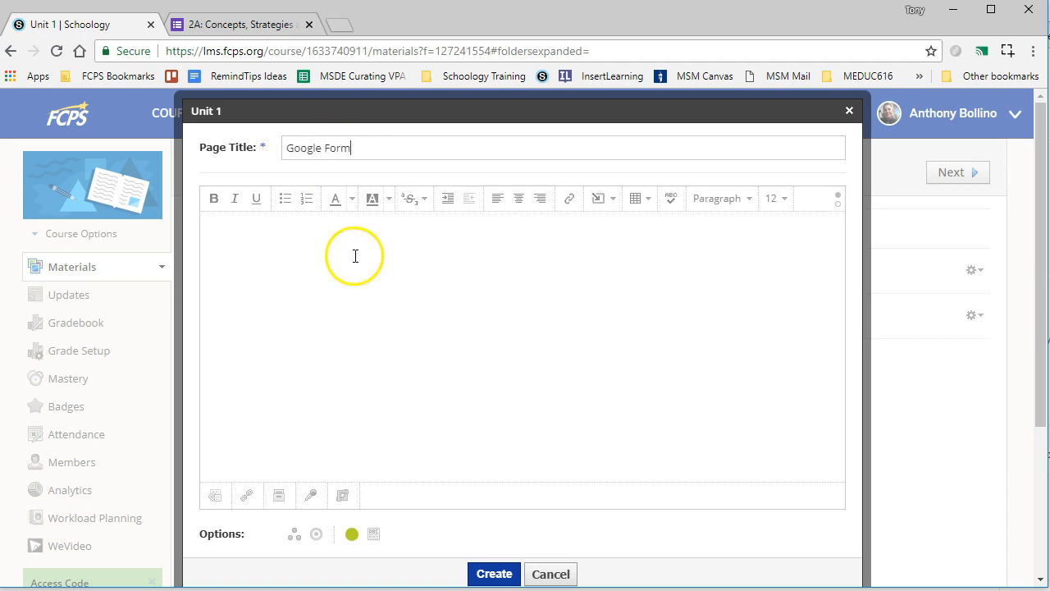
pyautogui.moveTo(439, 260)
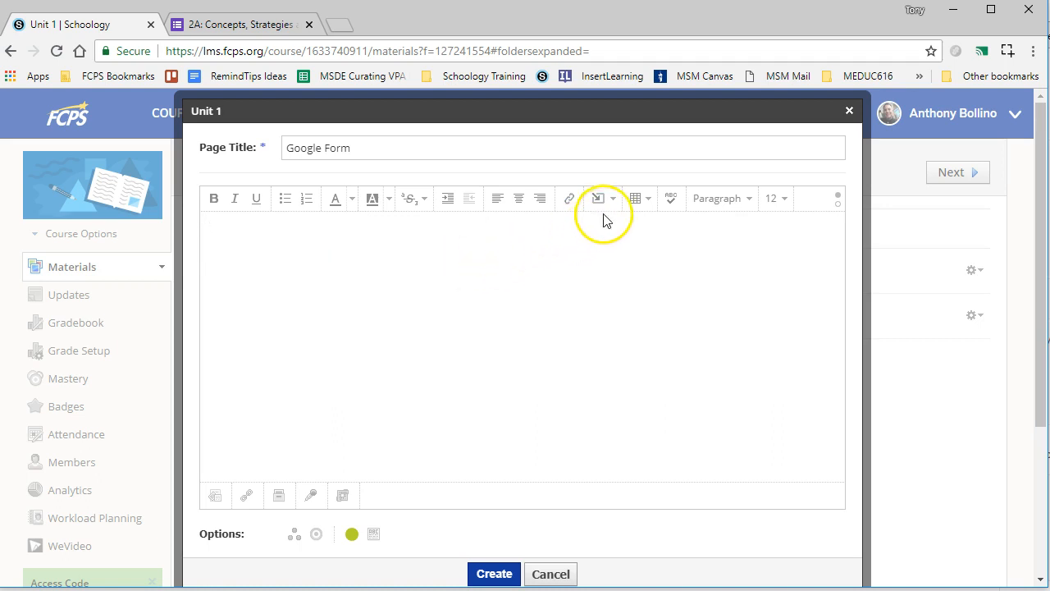
# Insert the copied embed code as web media into the Google Form page and create it
pyautogui.click(597, 198)
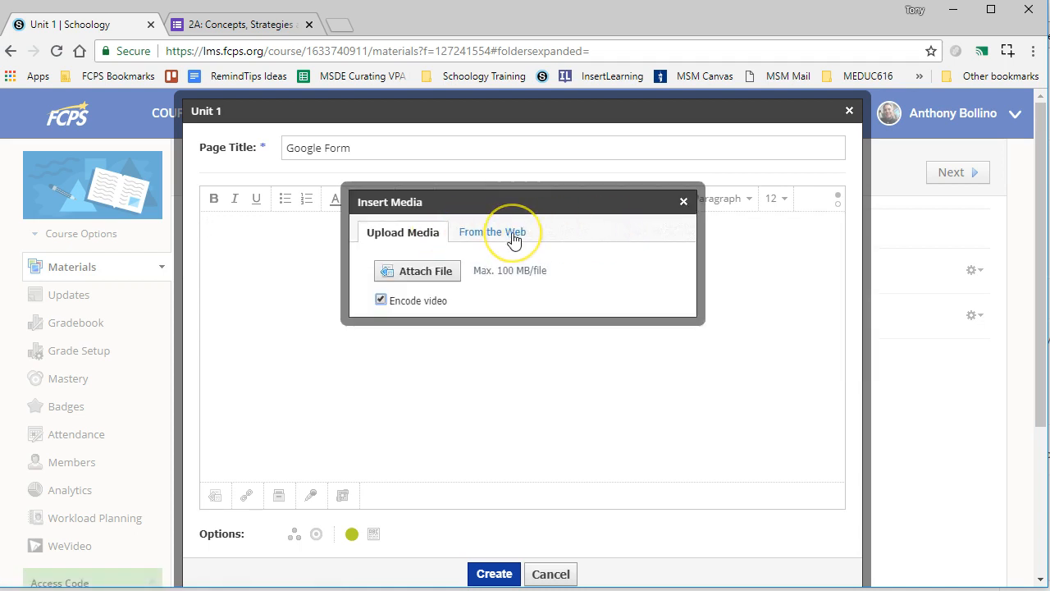
pyautogui.click(492, 231)
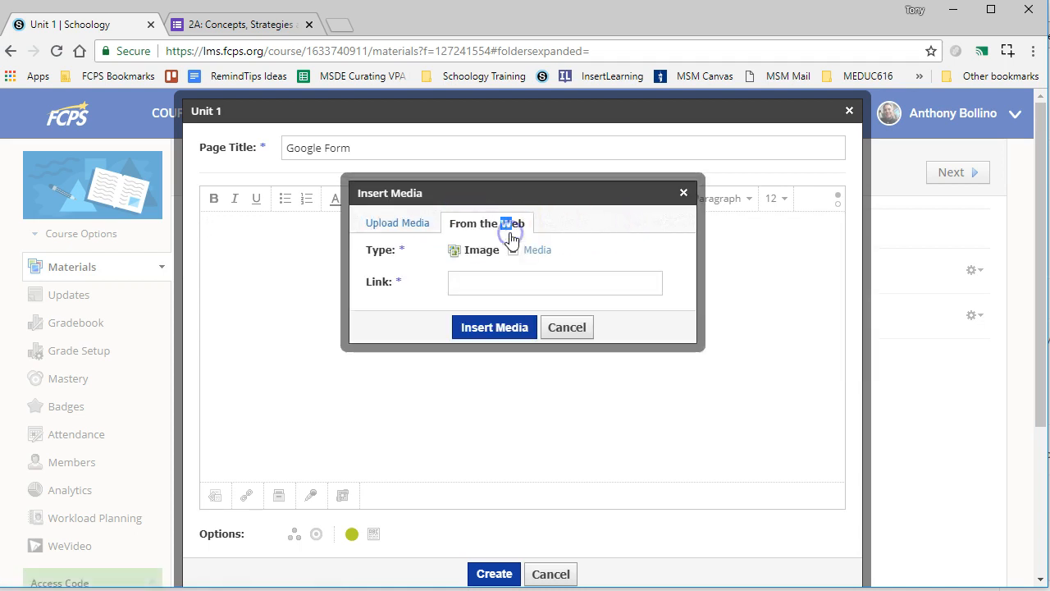
pyautogui.click(535, 249)
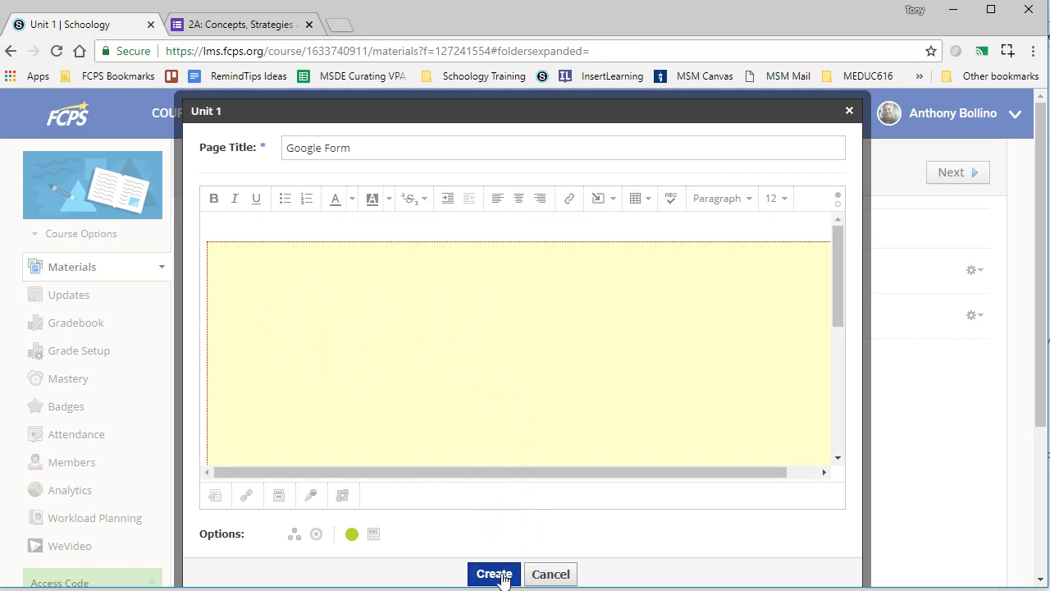
pyautogui.click(494, 574)
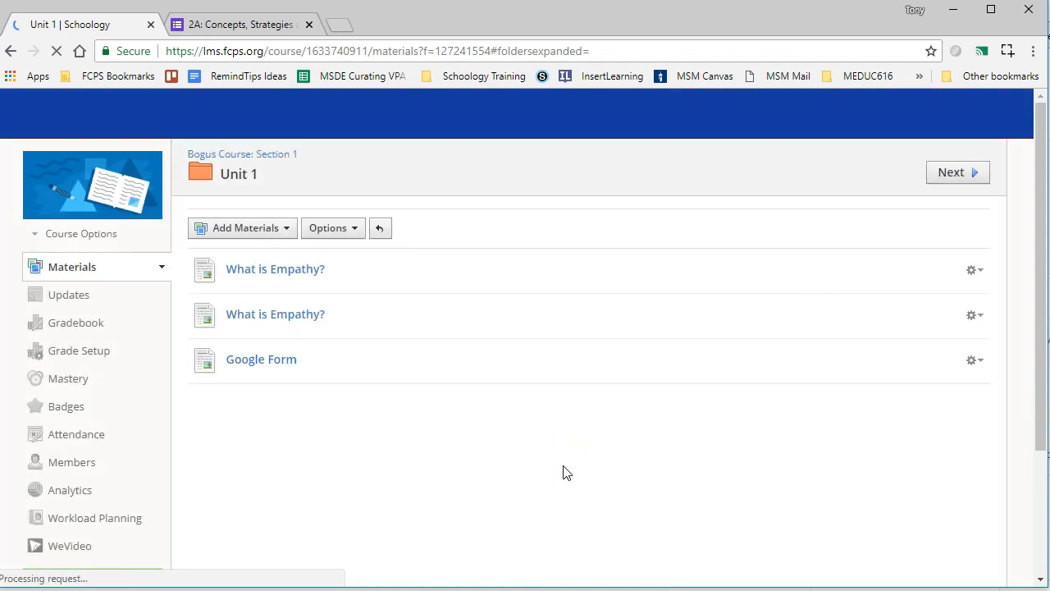
pyautogui.click(260, 360)
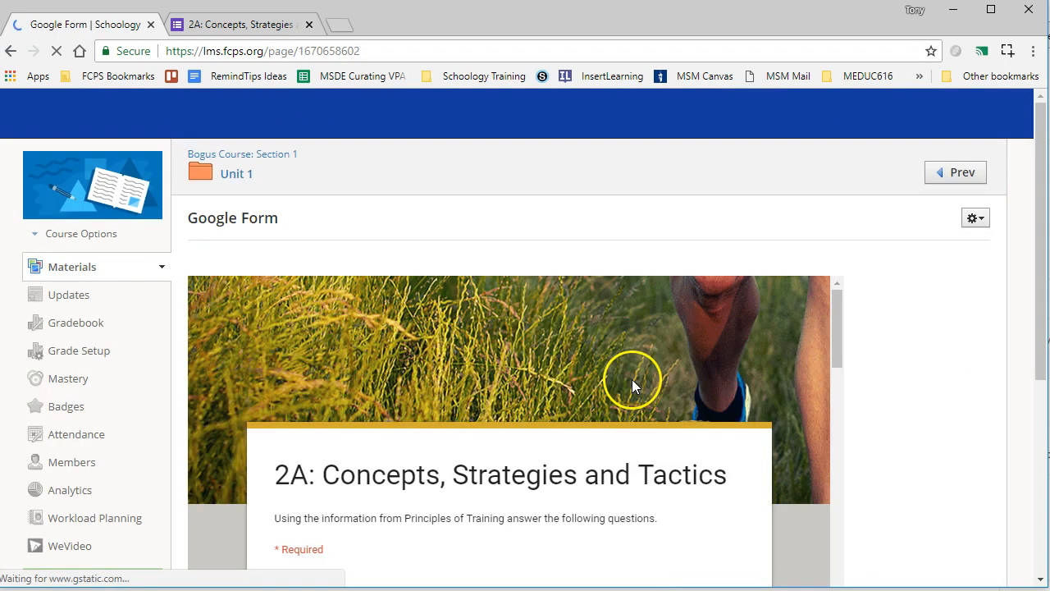
pyautogui.scroll(-3)
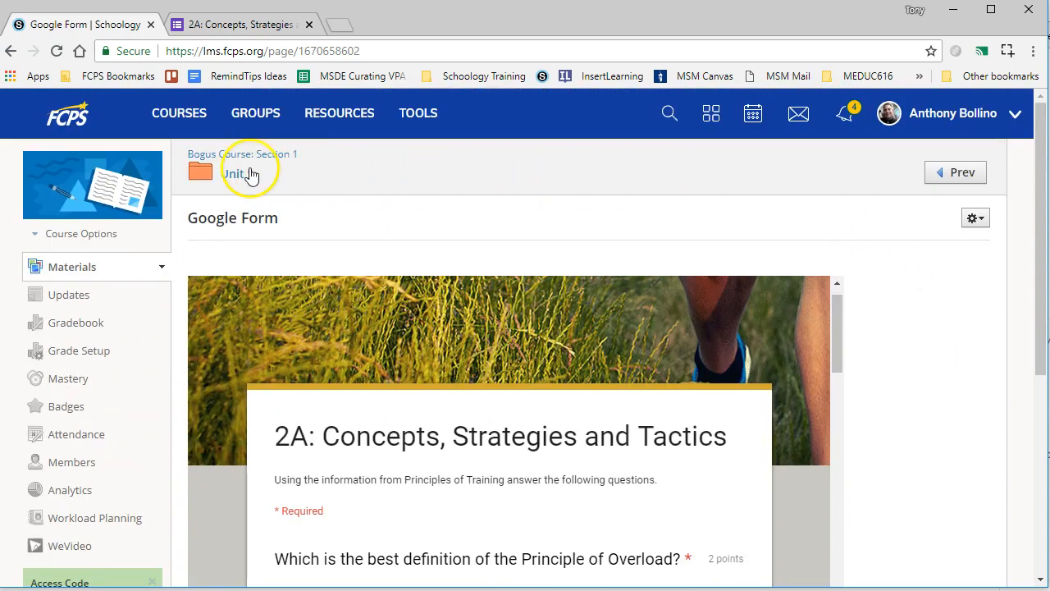
pyautogui.moveTo(313, 175)
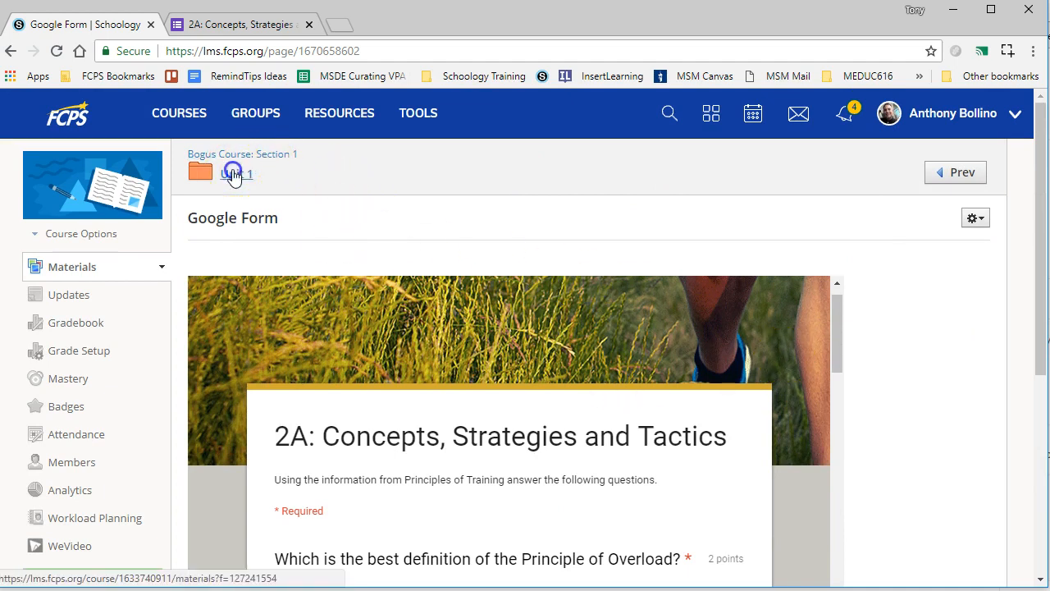
pyautogui.click(235, 173)
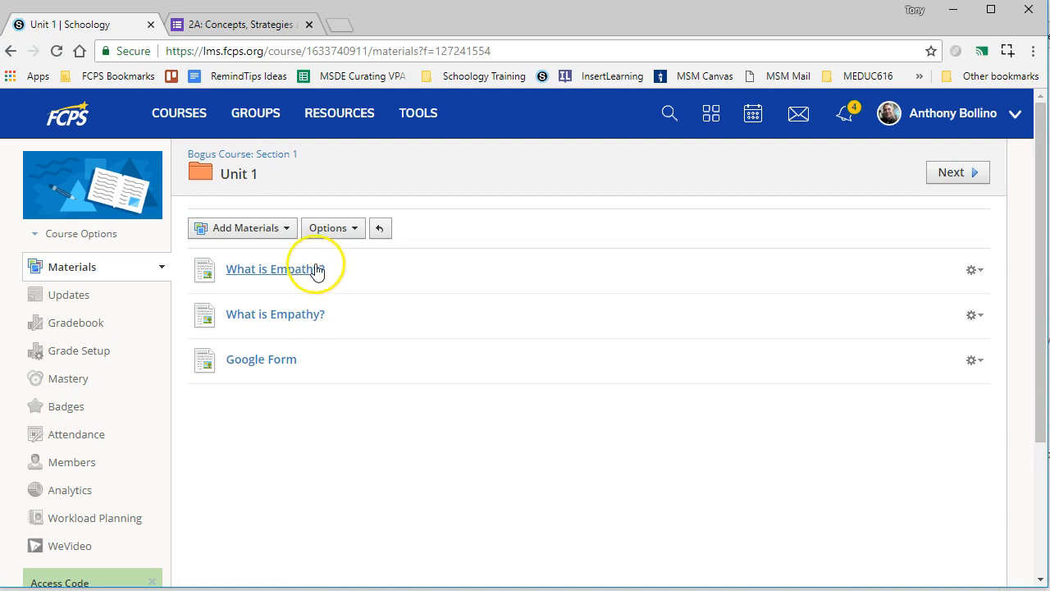
# Add another Unit 1 page, paste the embed code in HTML view, and try creating it
pyautogui.click(242, 227)
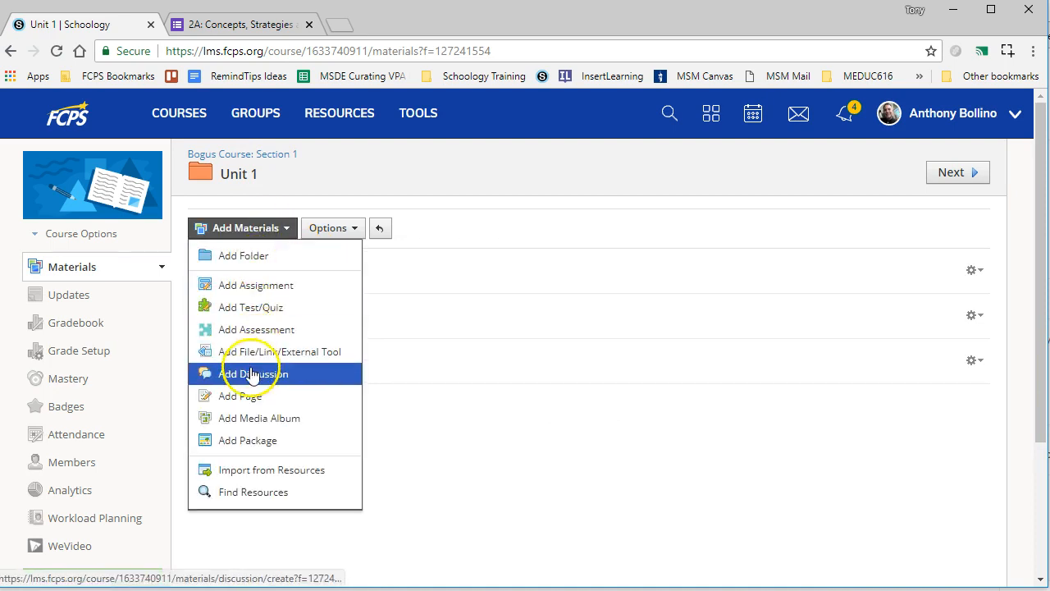
pyautogui.click(251, 374)
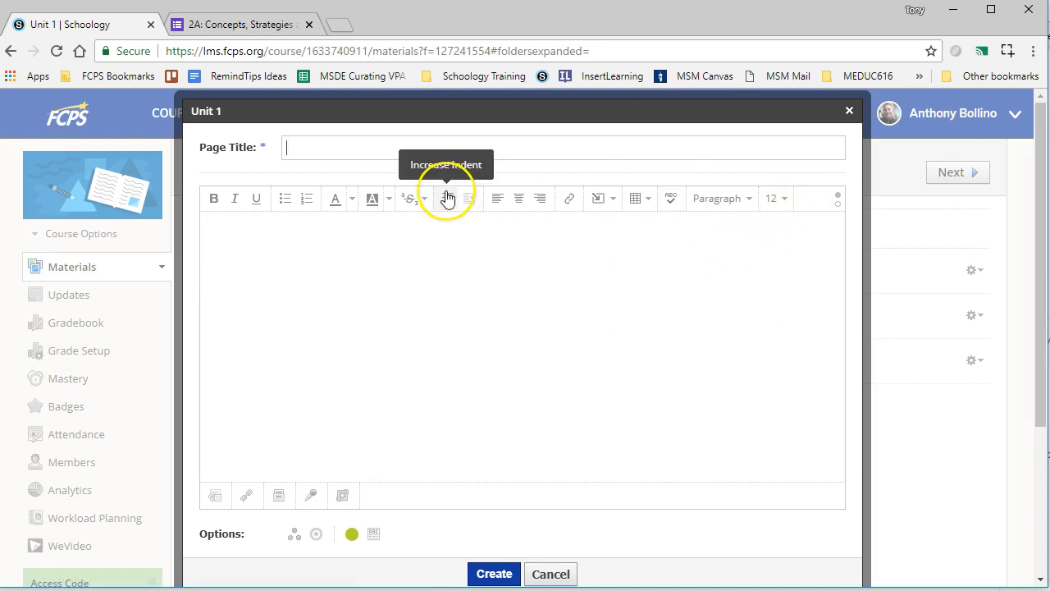
pyautogui.moveTo(837, 197)
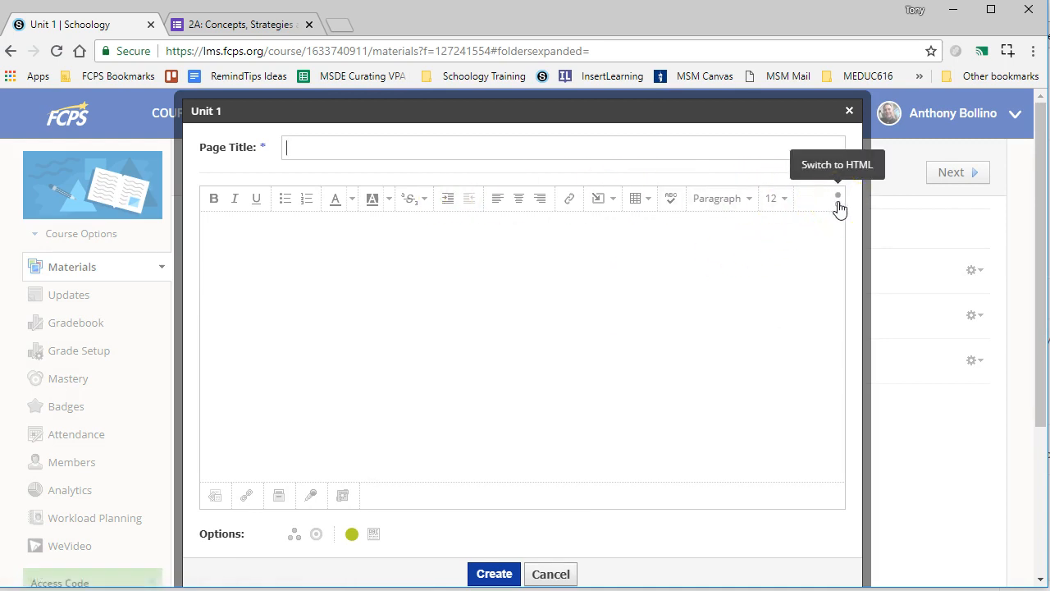
pyautogui.click(837, 196)
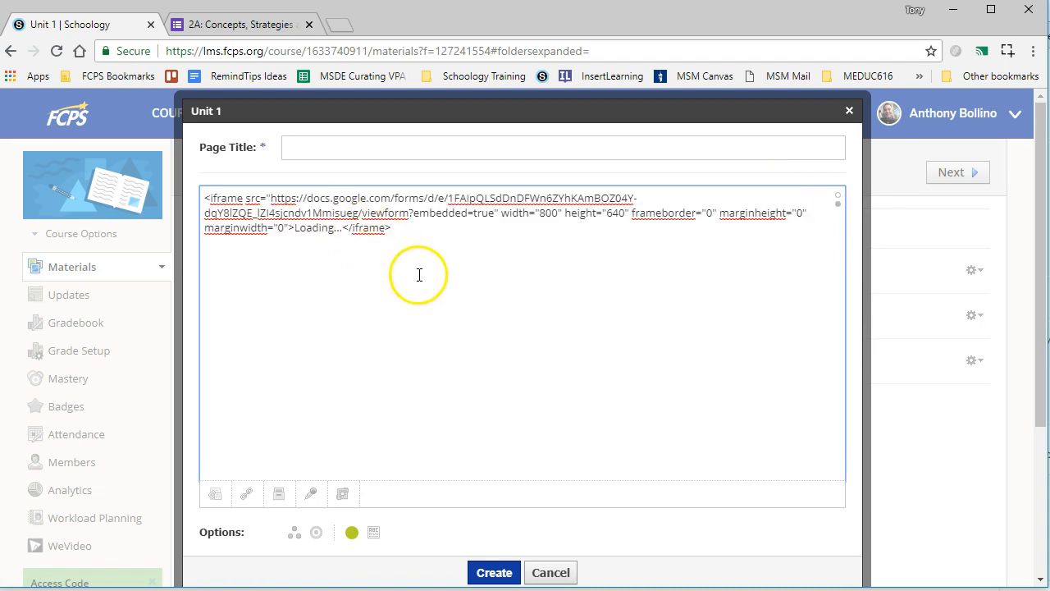
pyautogui.click(494, 571)
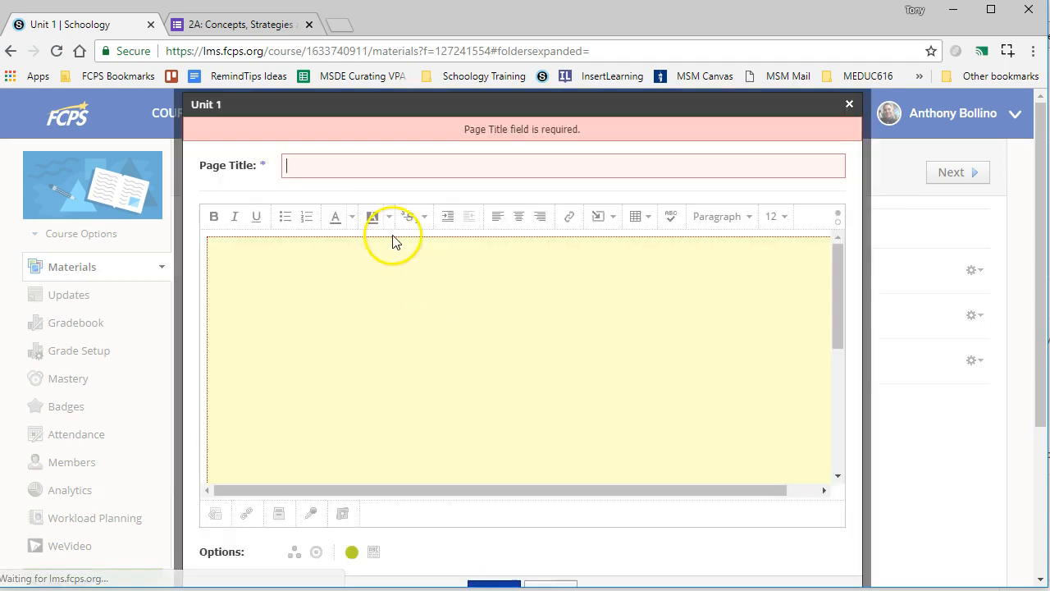
# Title the second page 'Paste HTML Code' and create it
pyautogui.click(355, 165)
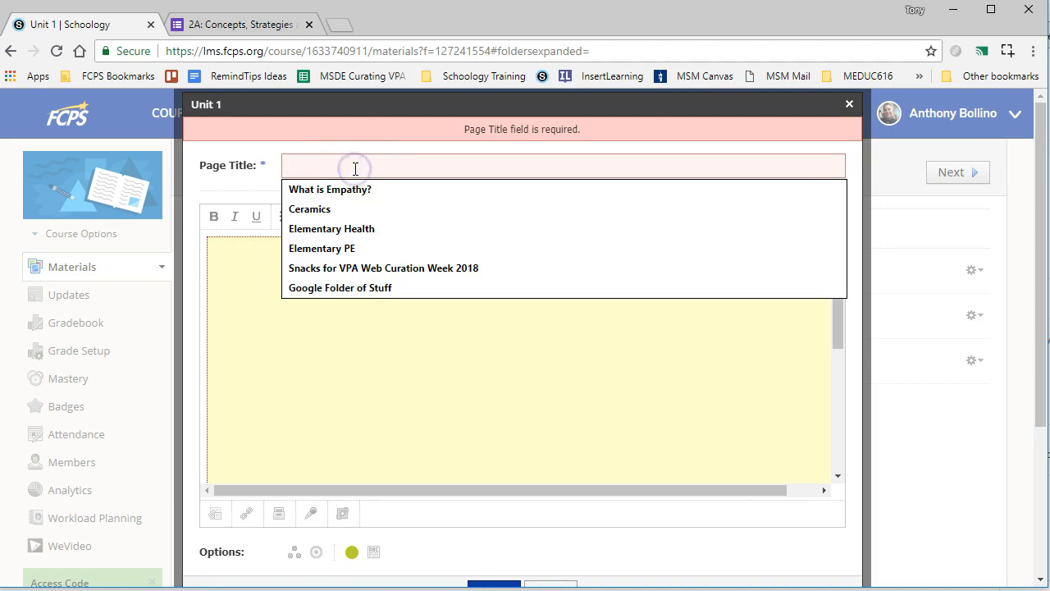
pyautogui.write('Paste')
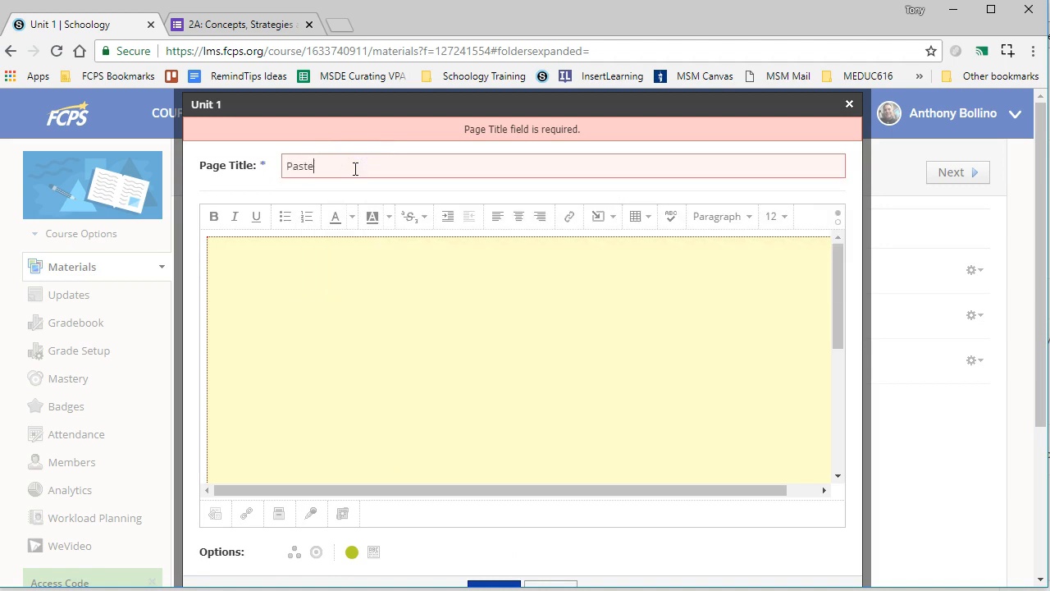
pyautogui.write('HTML Code')
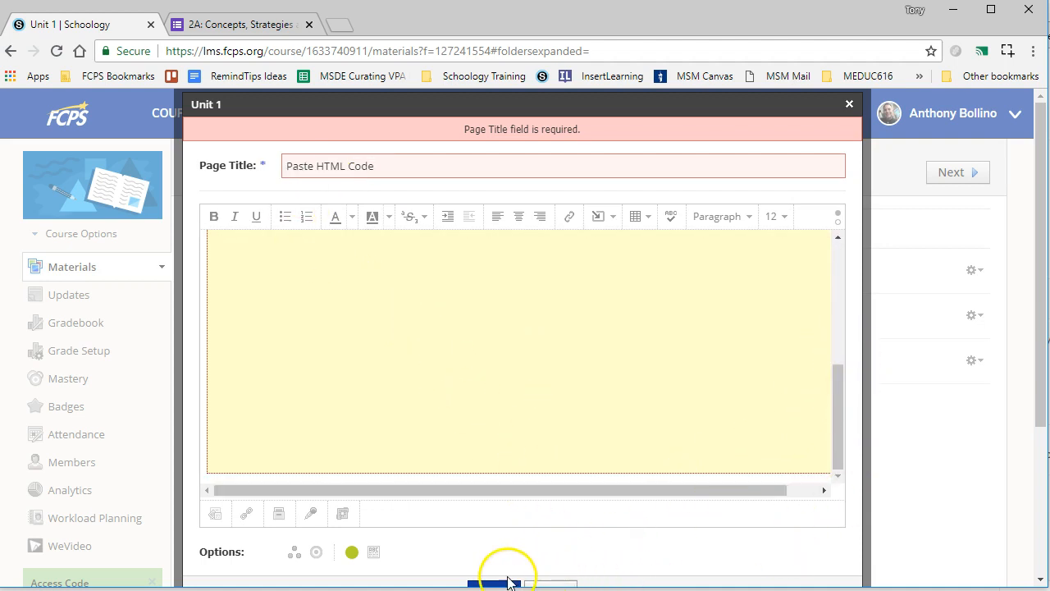
pyautogui.click(488, 584)
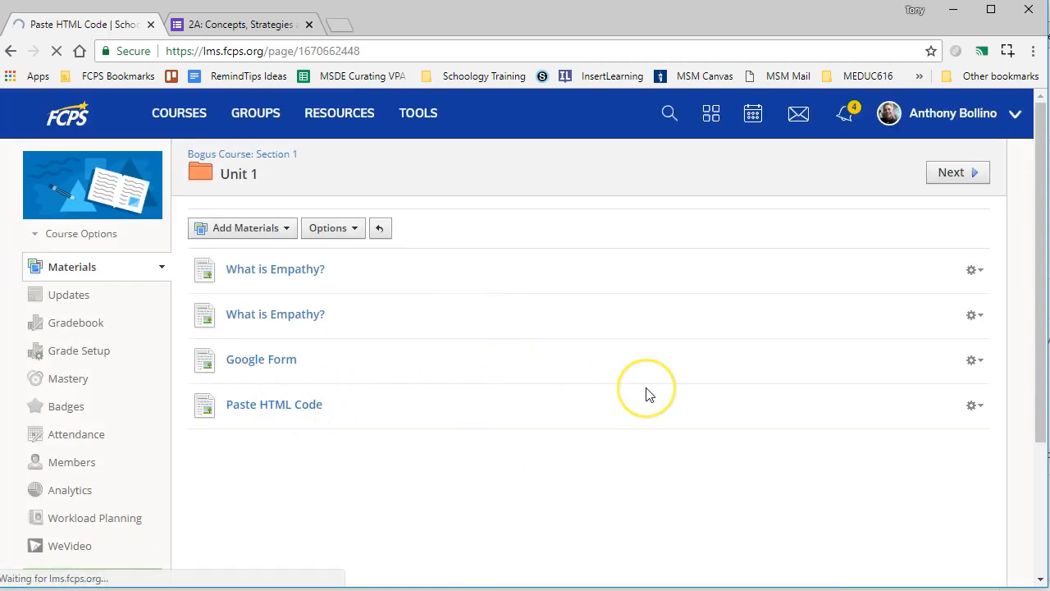
# Open the Paste HTML Code page and scroll through the embedded 2A quiz questions
pyautogui.click(274, 404)
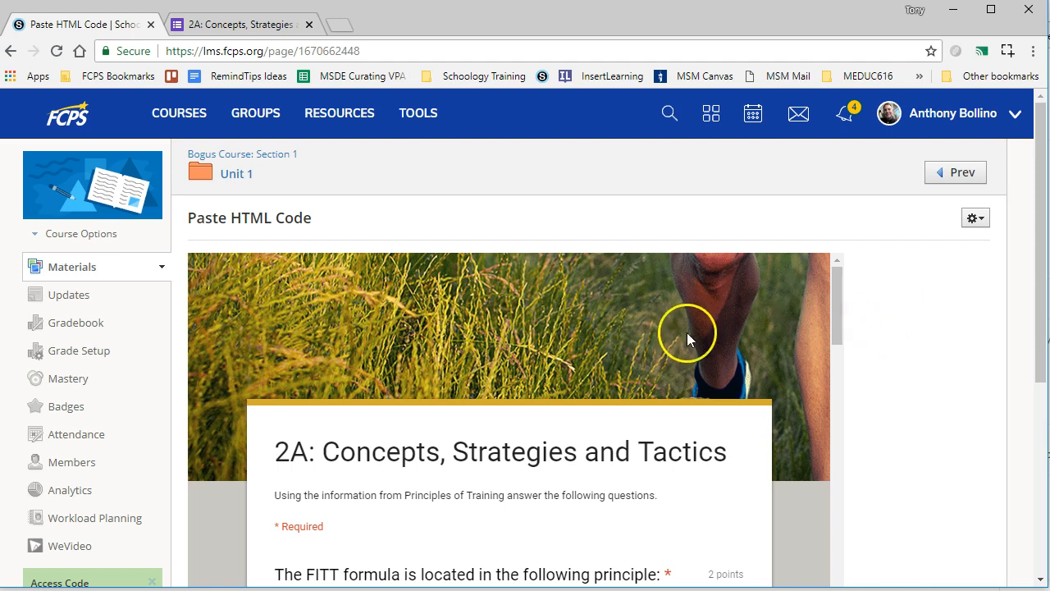
pyautogui.scroll(-3)
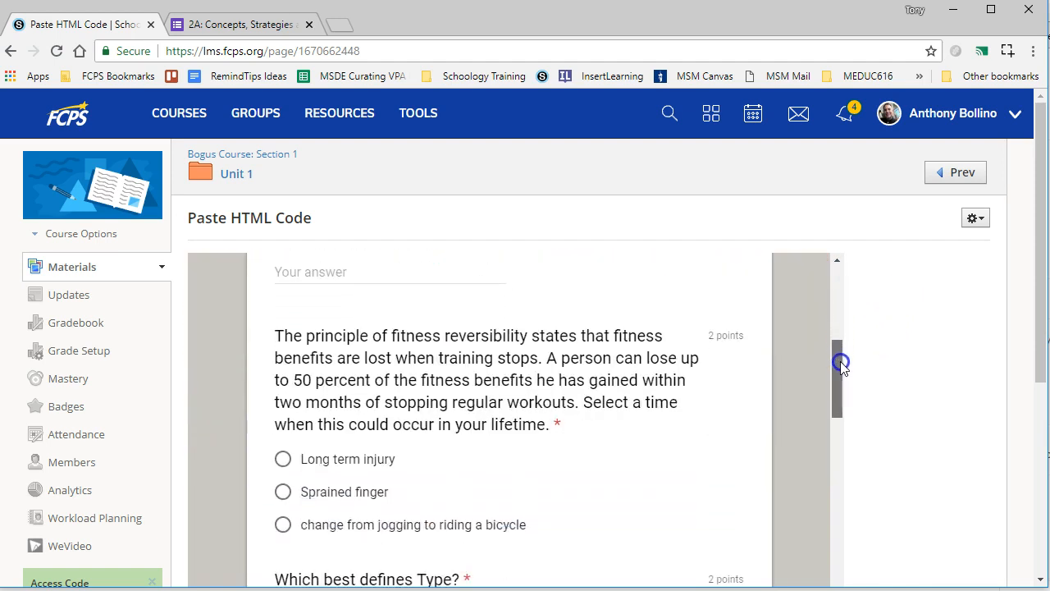